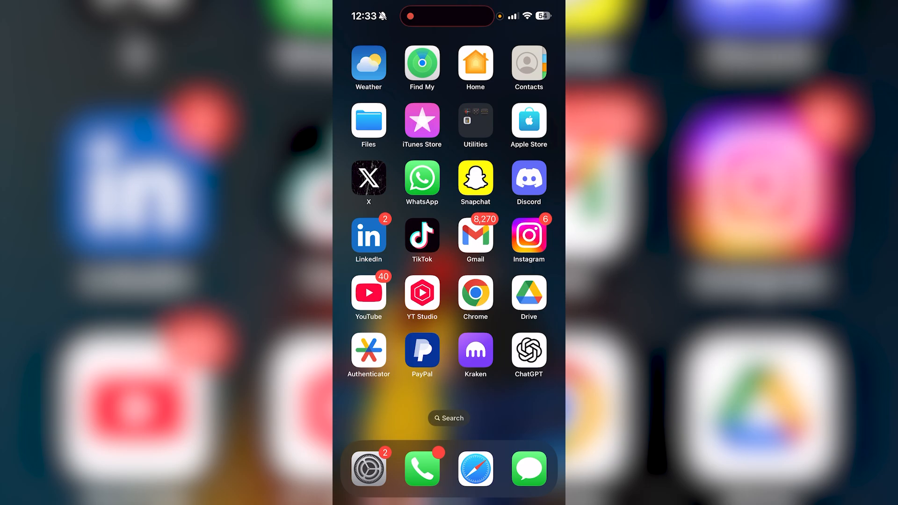
Open Settings and go to General > iPhone Storage showing 185.81 GB of 256 GB used.
left_click(368, 468)
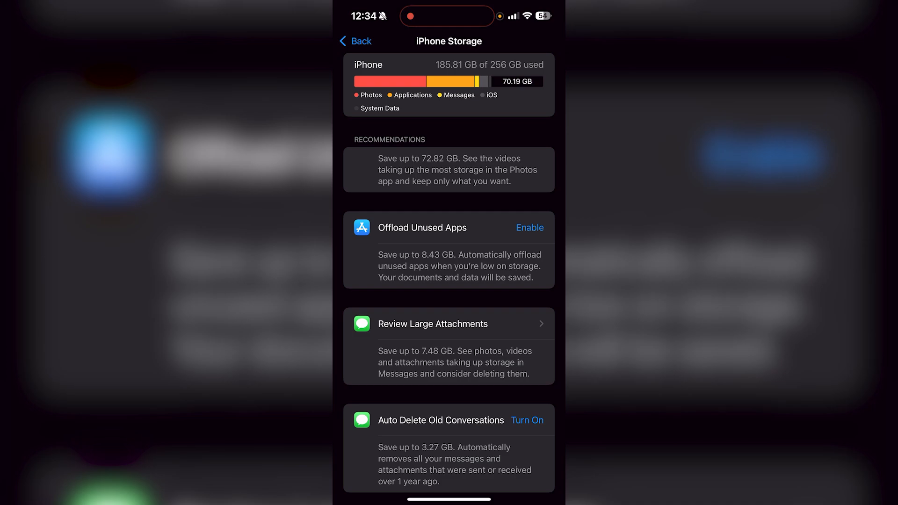
scroll("down", 3)
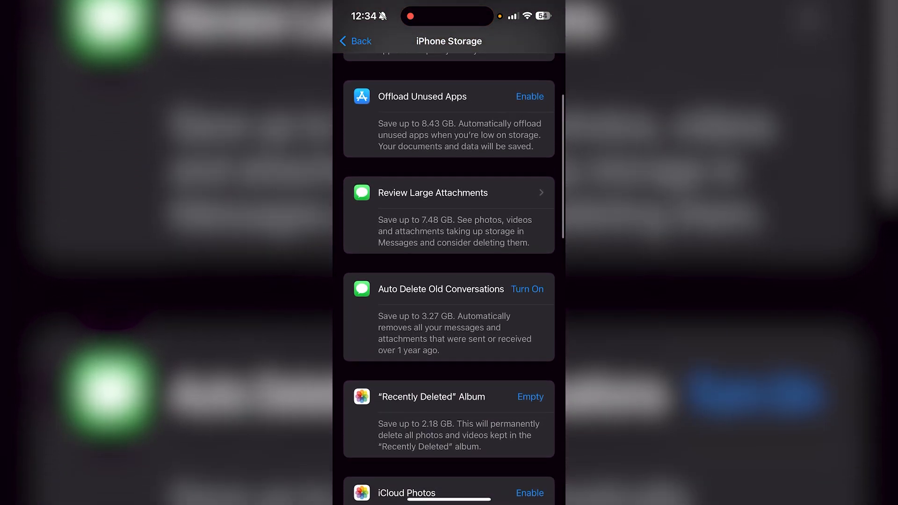
scroll("down", 3)
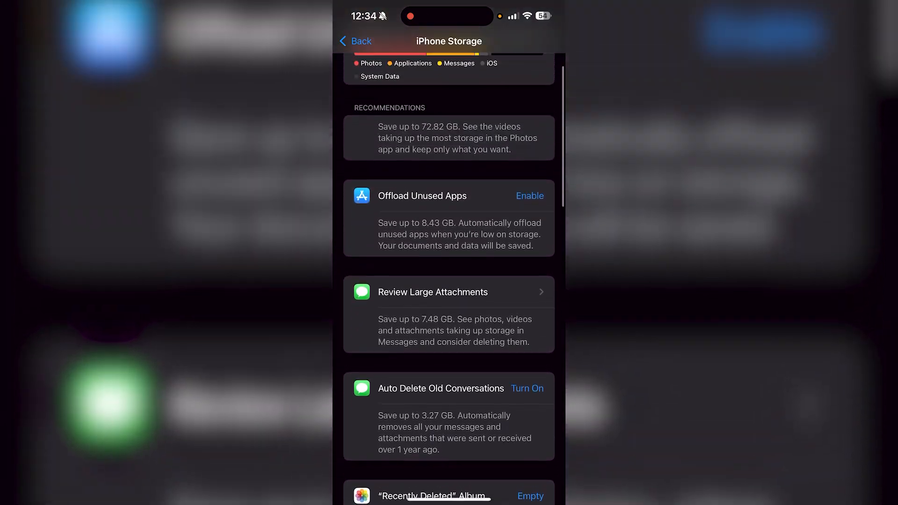
scroll("up", 3)
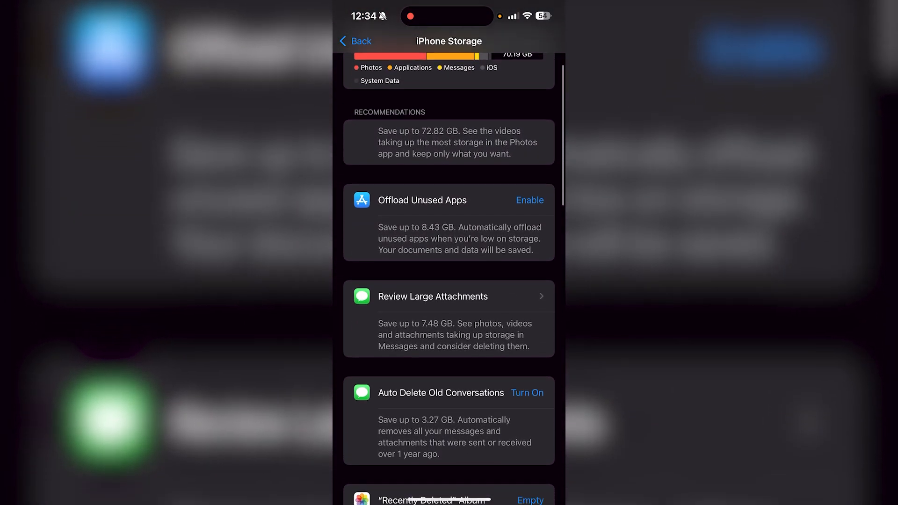
scroll("up", 3)
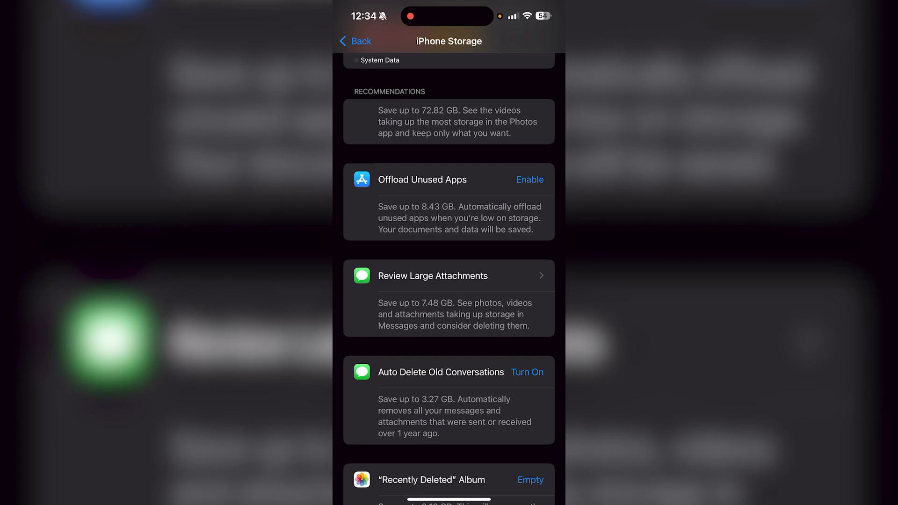
scroll("up", 3)
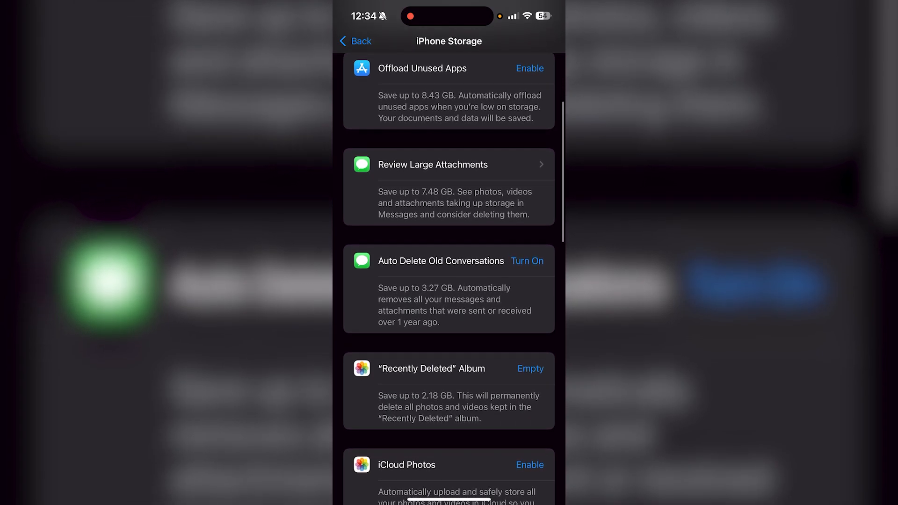
scroll("down", 3)
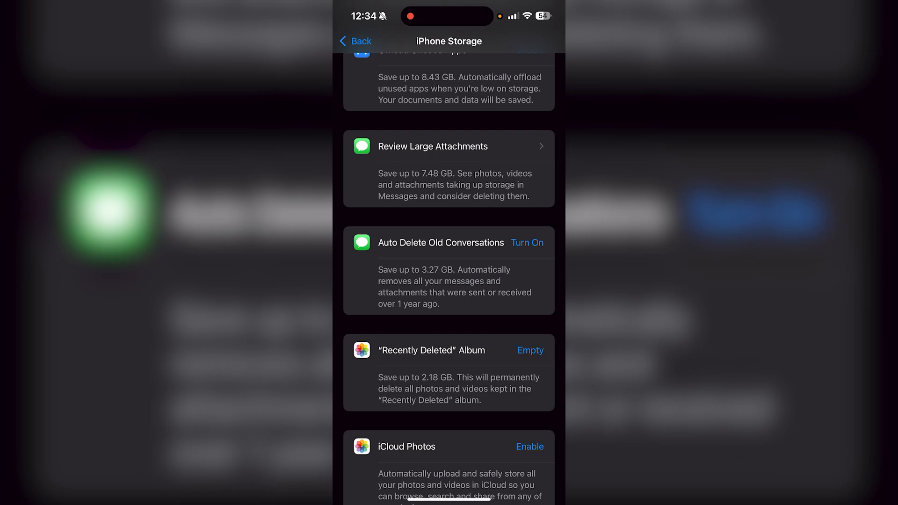
scroll("down", 3)
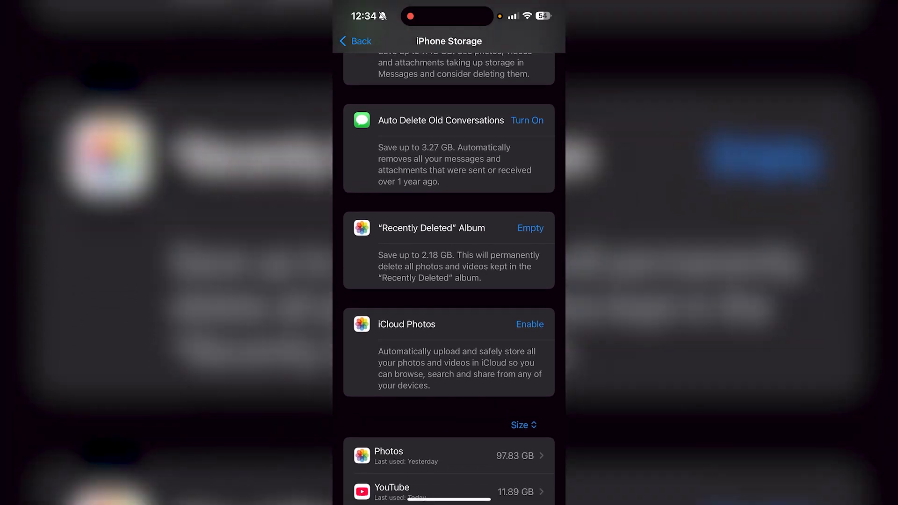
scroll("down", 3)
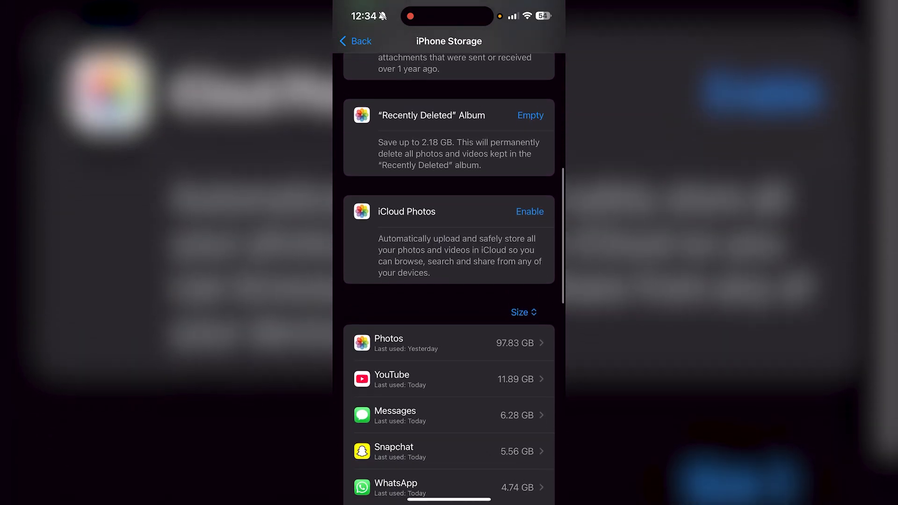
scroll("up", 3)
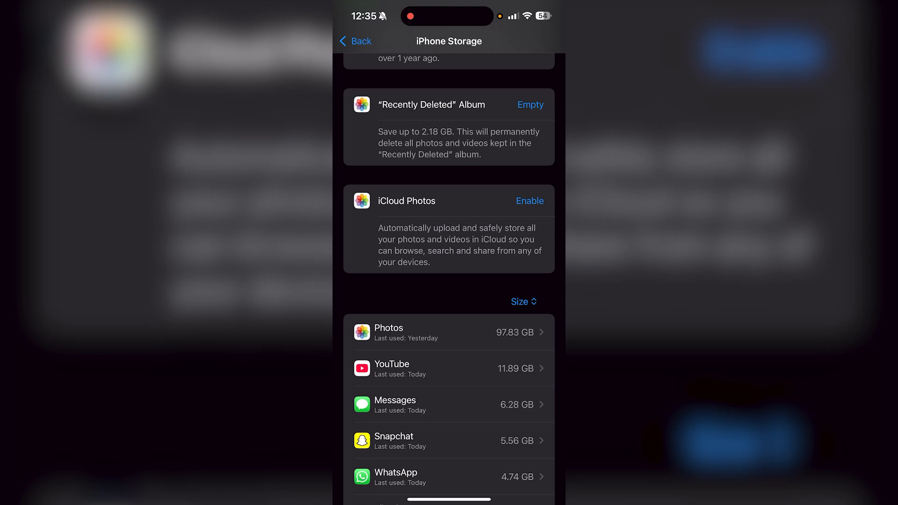
scroll("down", 3)
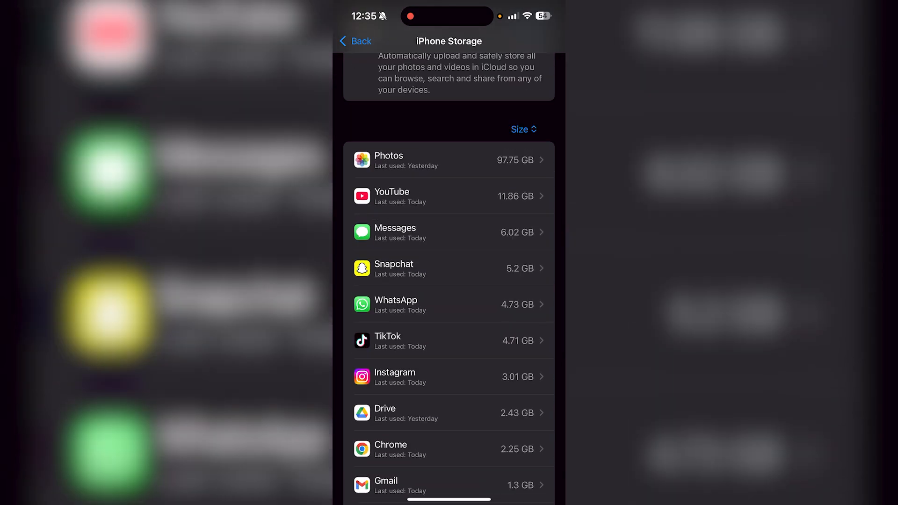
scroll("down", 3)
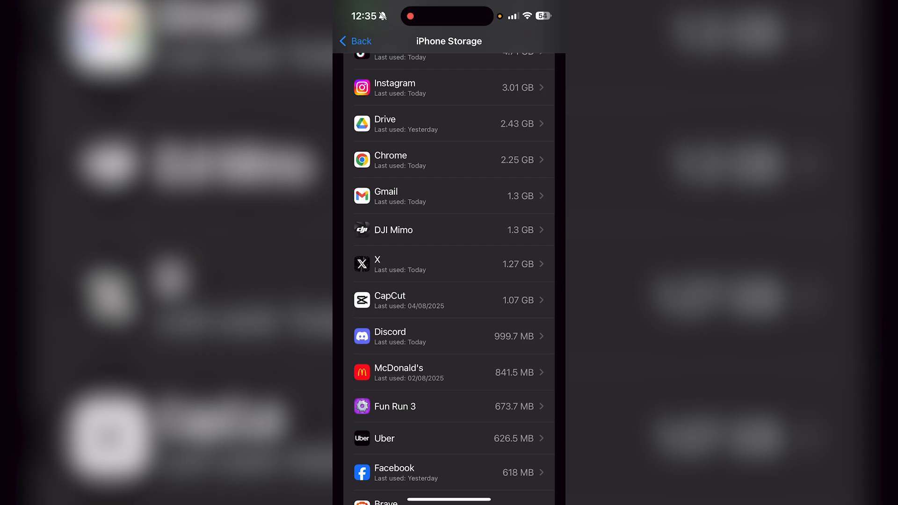
Open DJI Mimo's 1.29 GB storage page and request Delete App to show the confirmation.
left_click(451, 229)
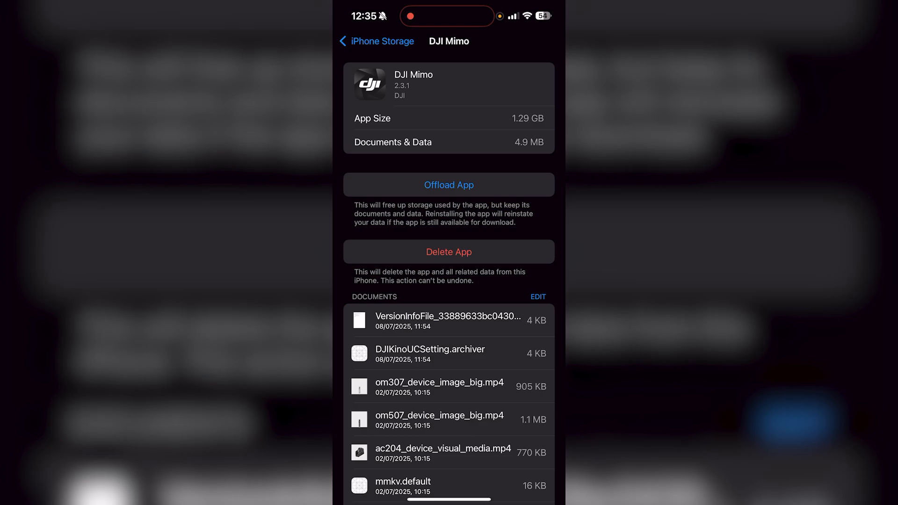
left_click(448, 251)
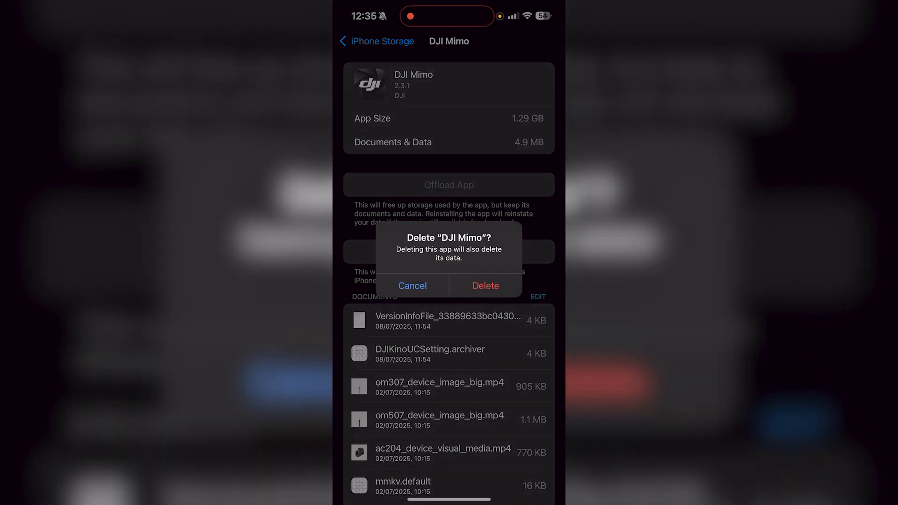